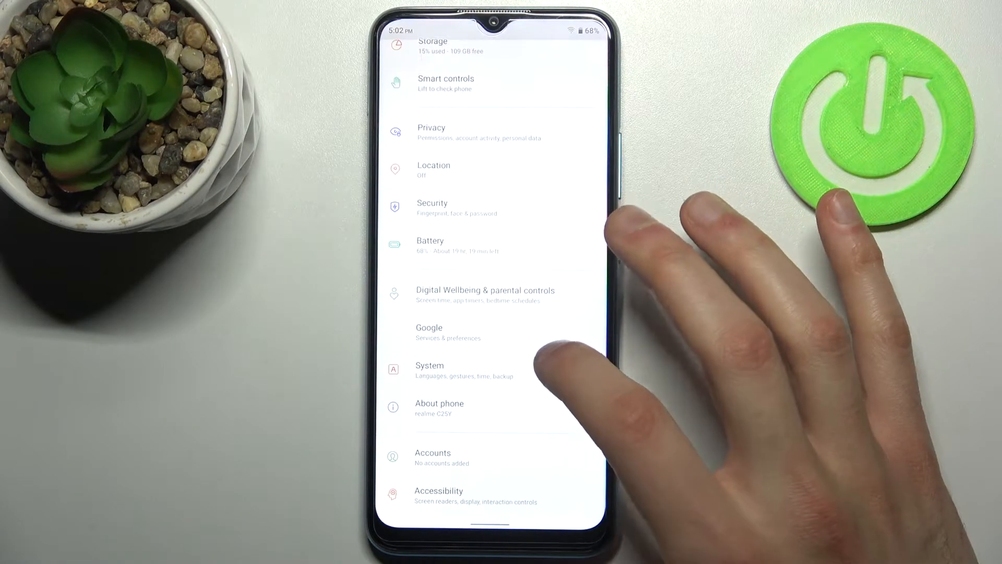
Step: Navigate Settings to Gboard's Languages list showing English (US) QWERTY and Ukrainian
{"action": "left_click", "coordinate": [429, 371]}
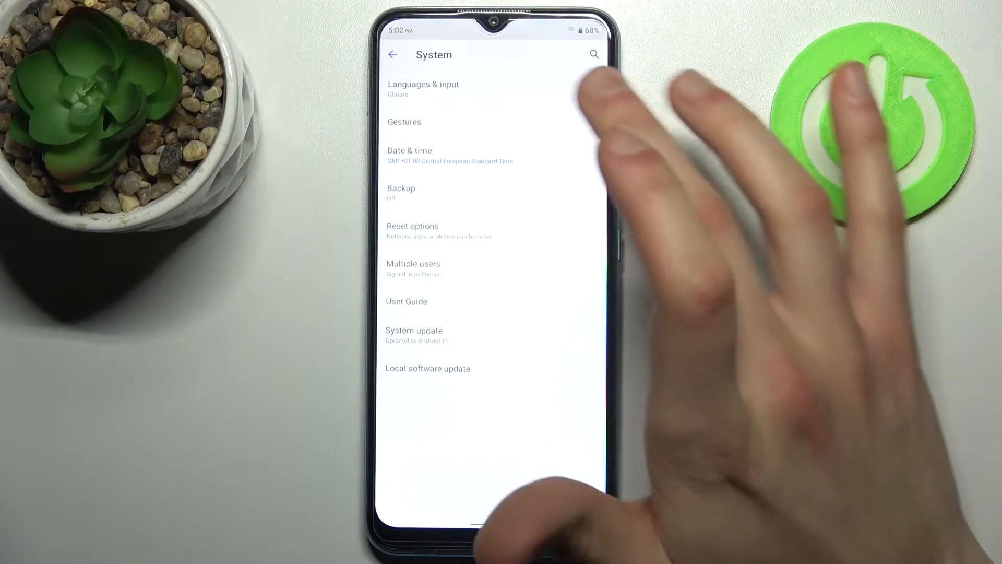
{"action": "left_click", "coordinate": [423, 88]}
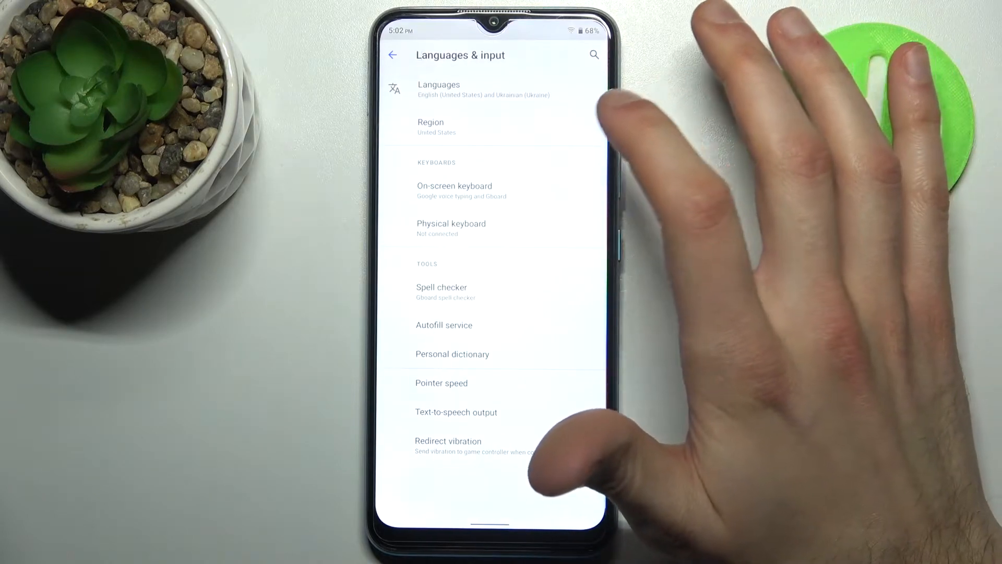
{"action": "left_click", "coordinate": [454, 190]}
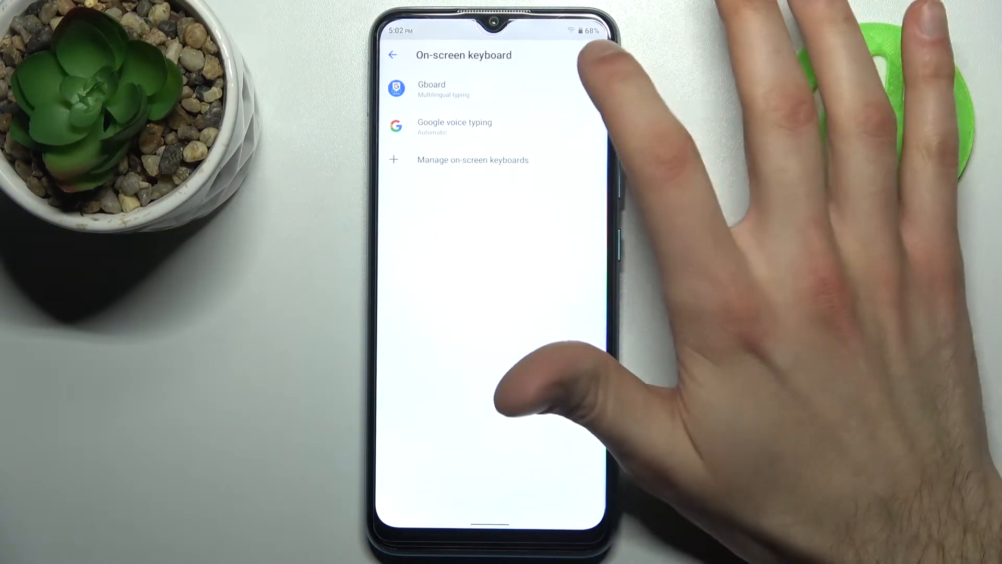
{"action": "left_click", "coordinate": [432, 89]}
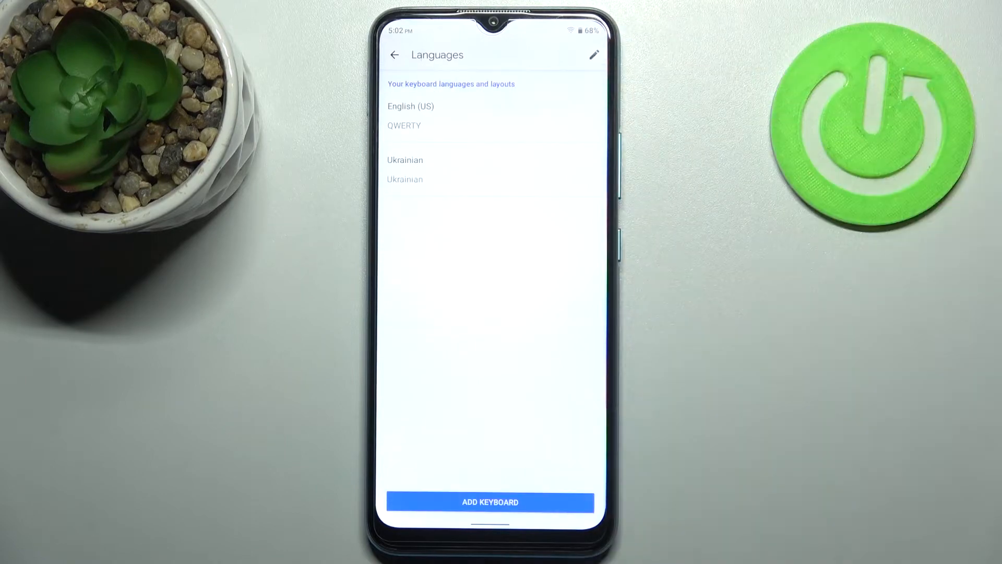
Step: Add Georgian (Mkhedruli) with the Georgian layout as a third Gboard keyboard
{"action": "left_click", "coordinate": [490, 502]}
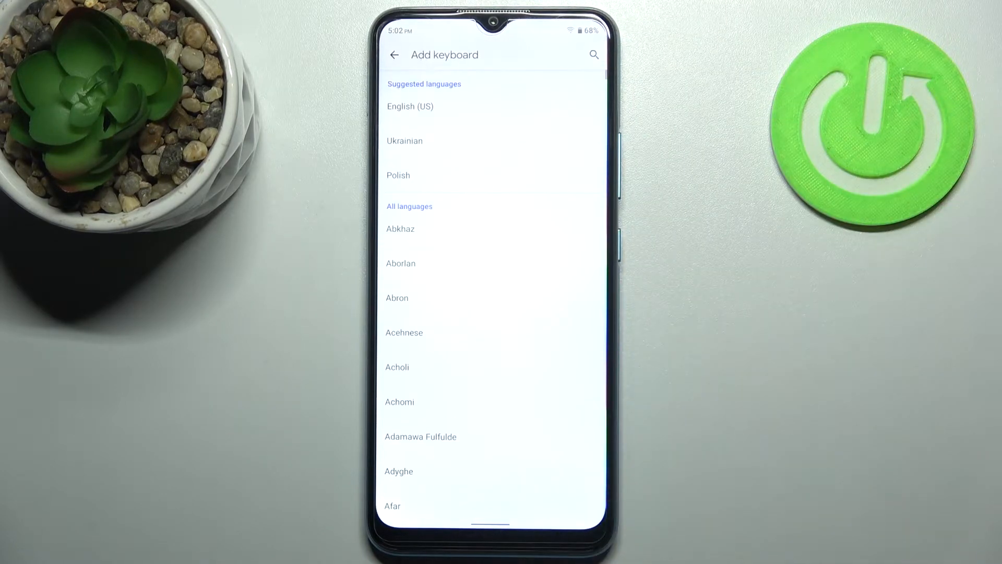
{"action": "scroll", "scroll_direction": "down", "scroll_amount": 3}
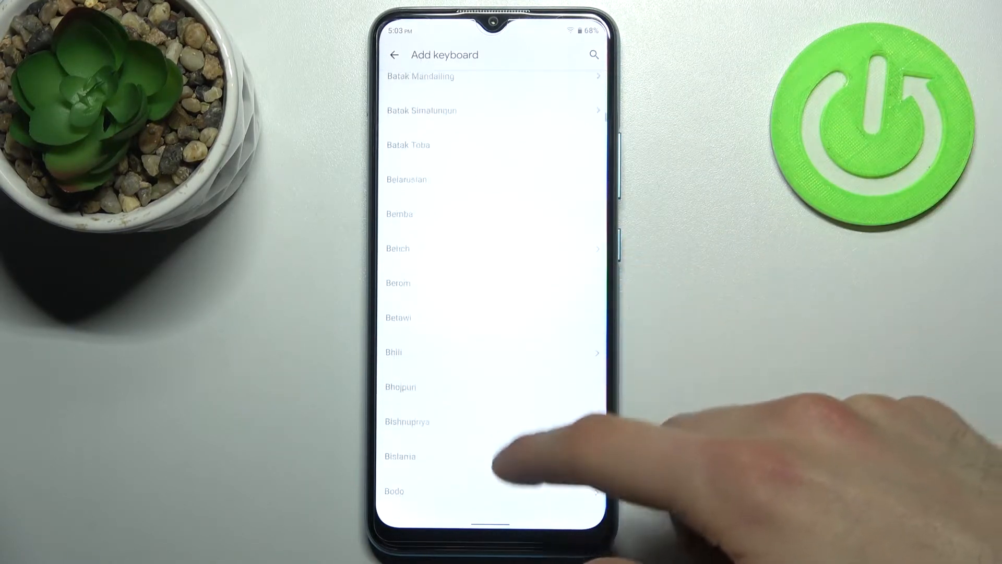
{"action": "scroll", "scroll_direction": "down", "scroll_amount": 3}
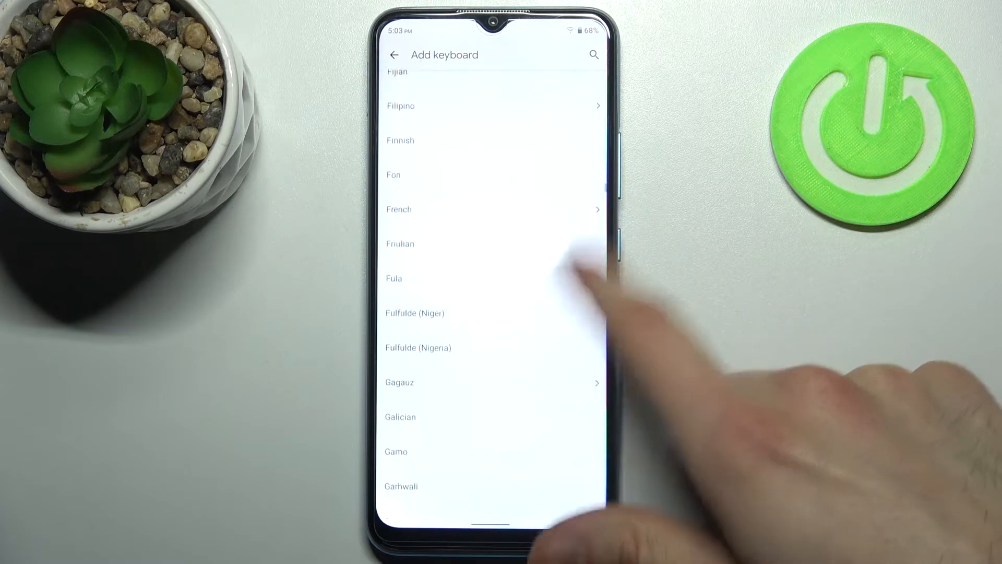
{"action": "scroll", "scroll_direction": "down", "scroll_amount": 3}
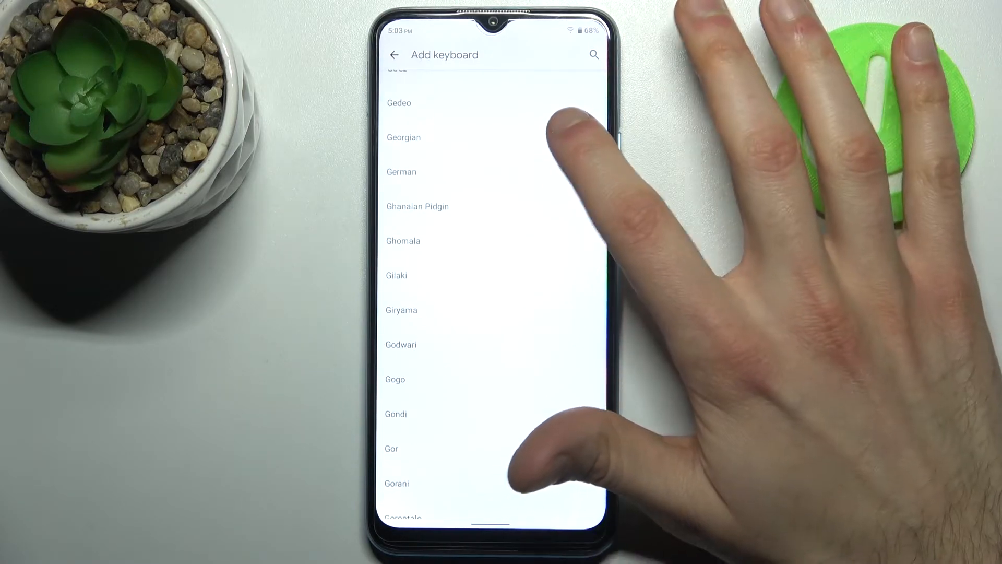
{"action": "left_click", "coordinate": [403, 137]}
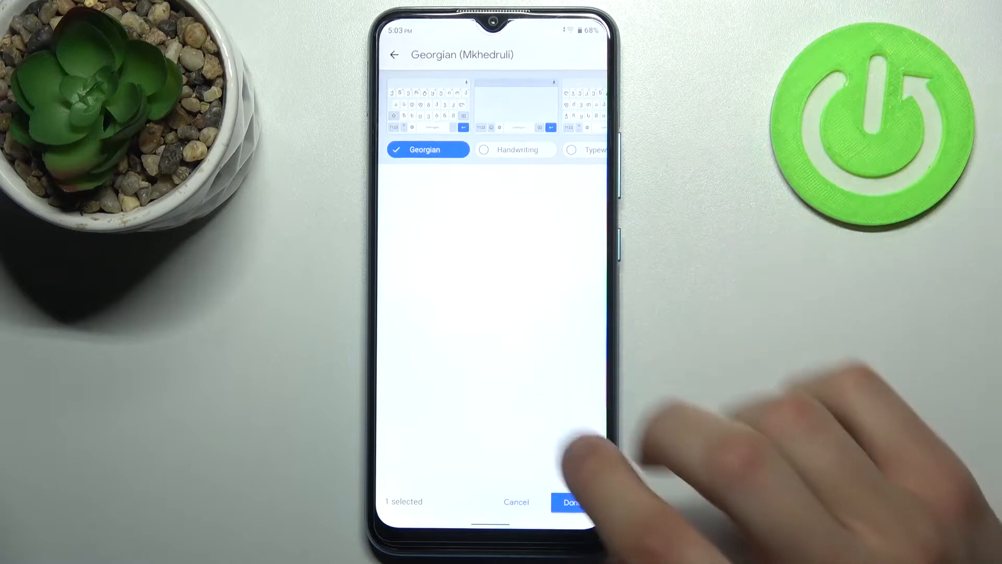
{"action": "left_click", "coordinate": [572, 502]}
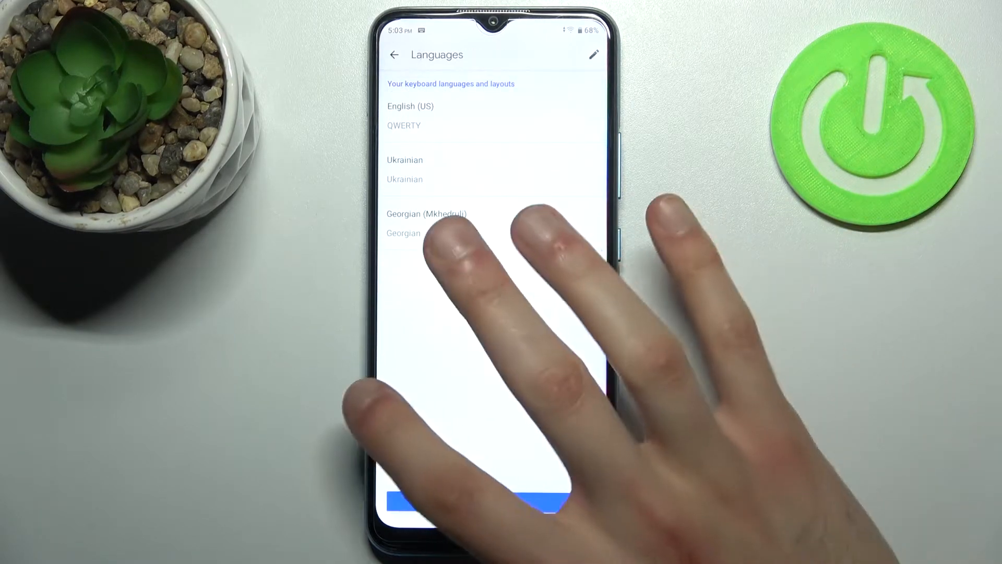
Step: Return to Gboard's main settings and focus the Search... field so the Ukrainian keyboard appears
{"action": "left_click", "coordinate": [395, 55]}
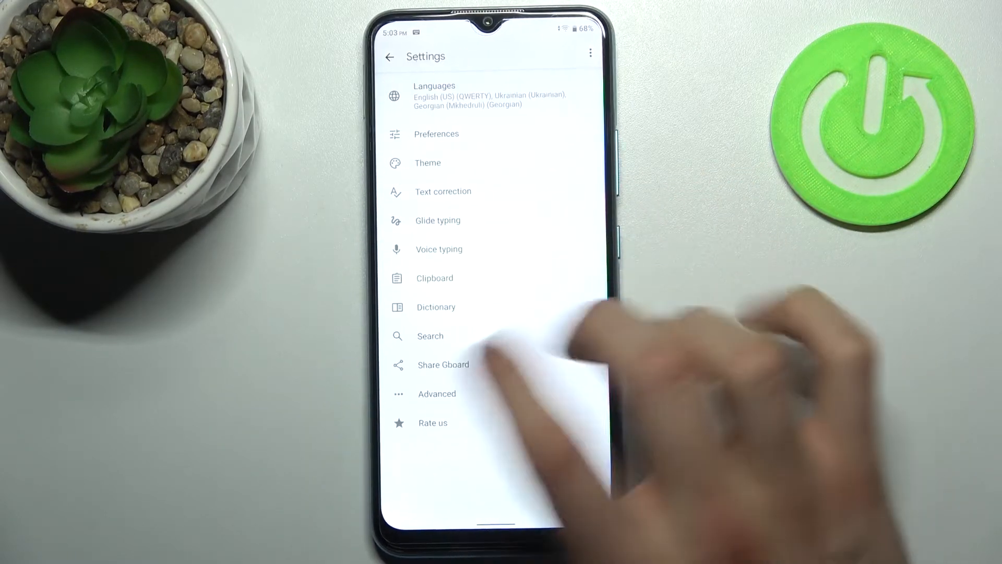
{"action": "left_click", "coordinate": [430, 335]}
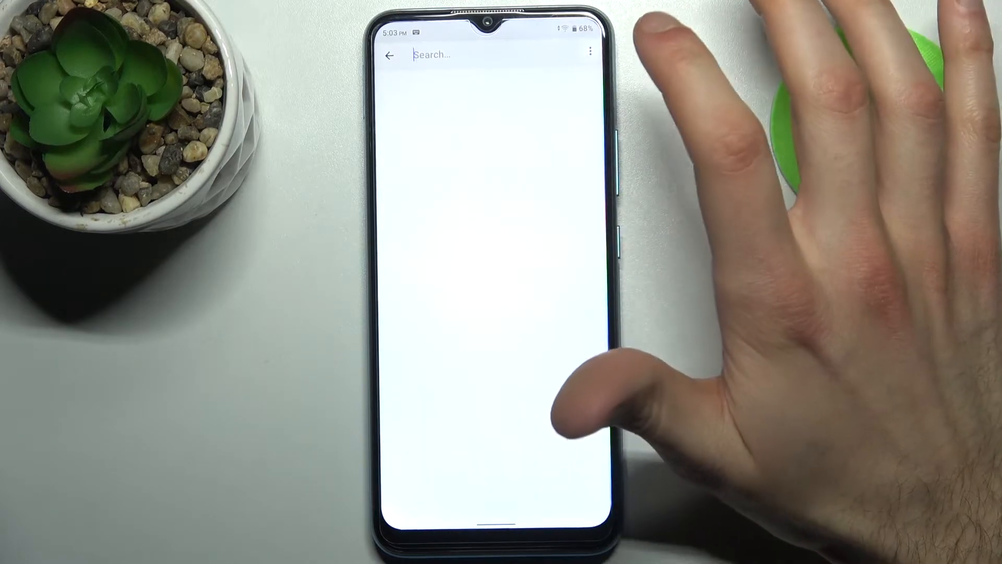
{"action": "left_click", "coordinate": [485, 55]}
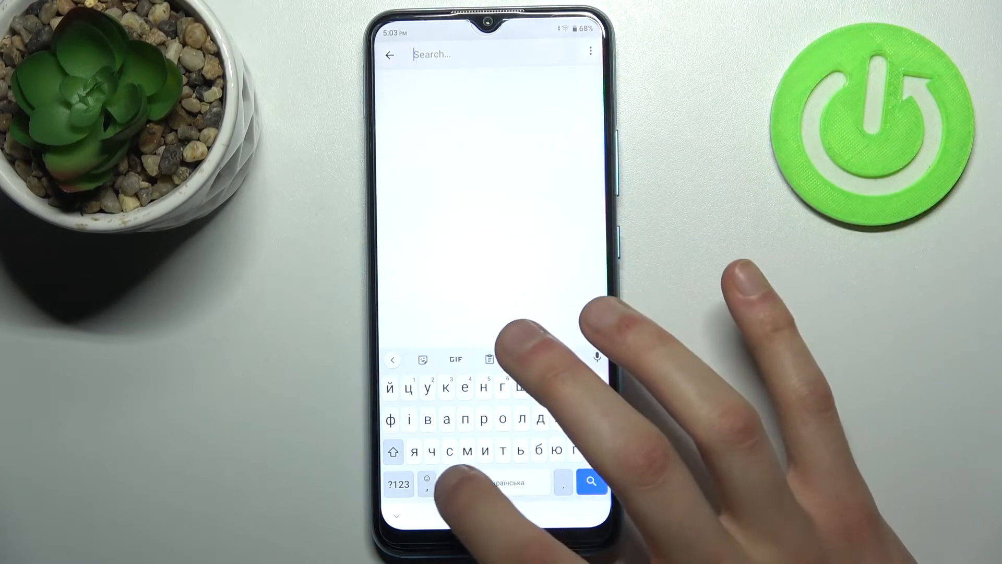